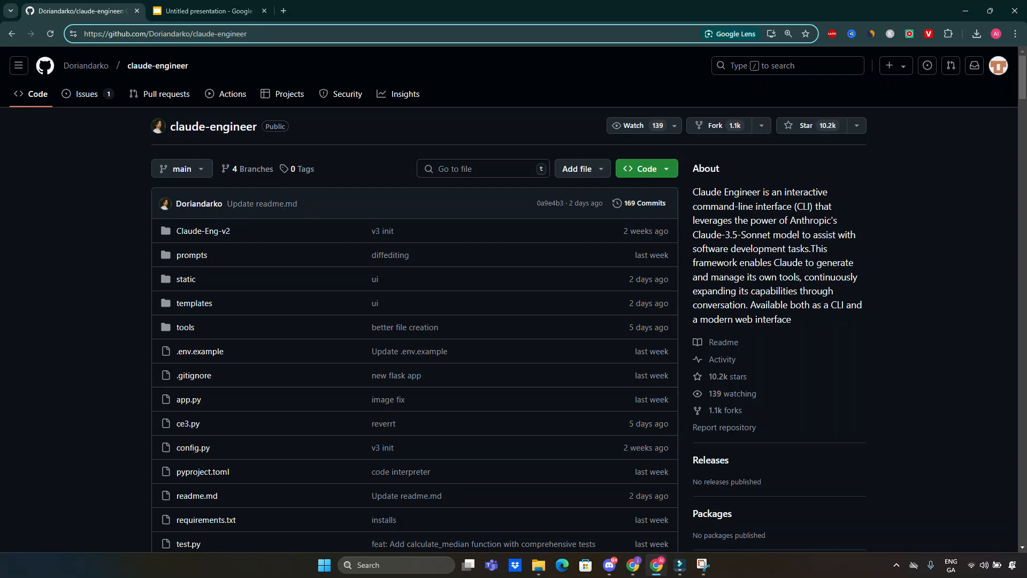
Step: Scroll the Claude Engineer v3 README through its intro, History and Evolution, and Description
left_click(164, 33)
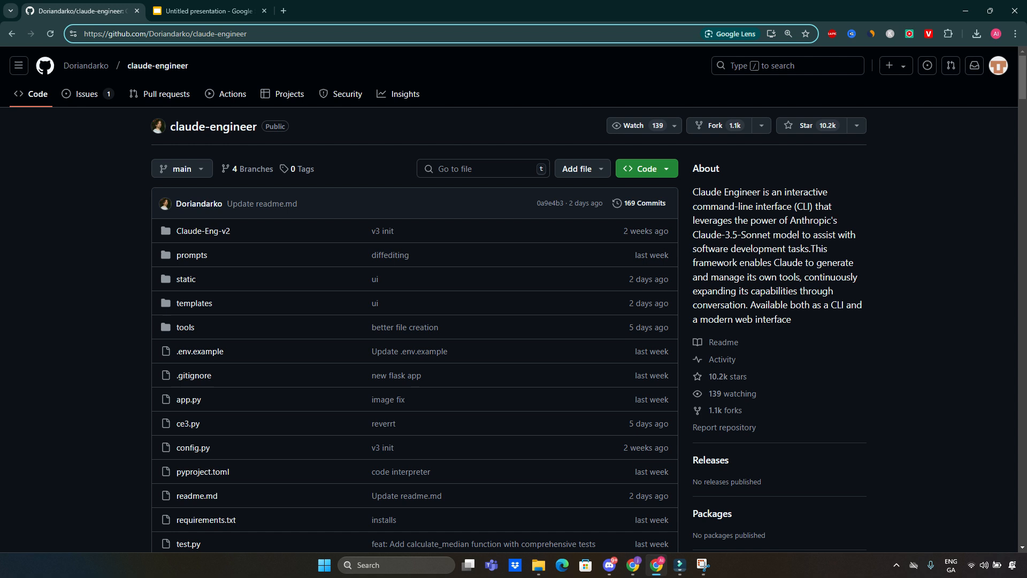
left_click(164, 34)
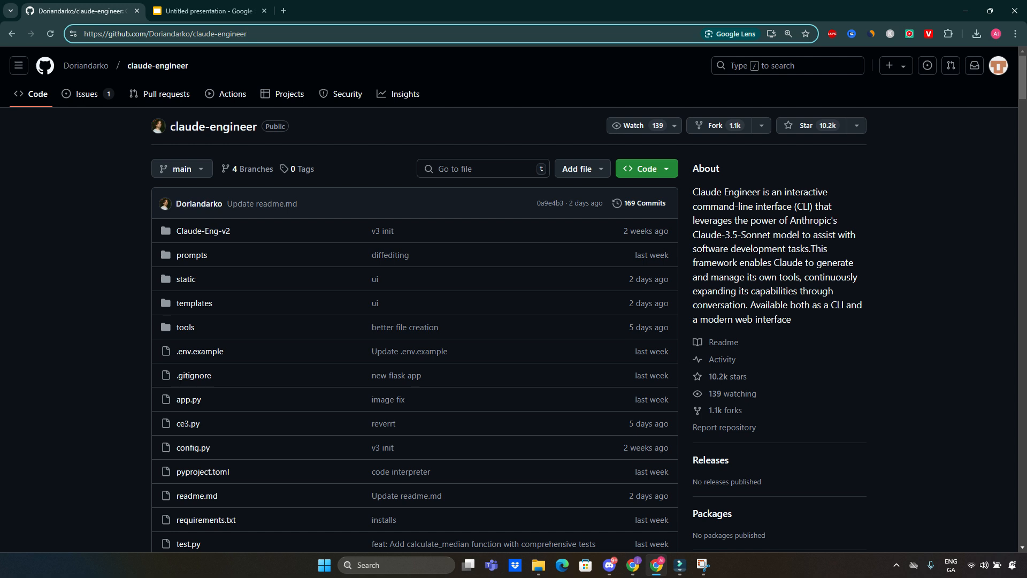
scroll("down", 3)
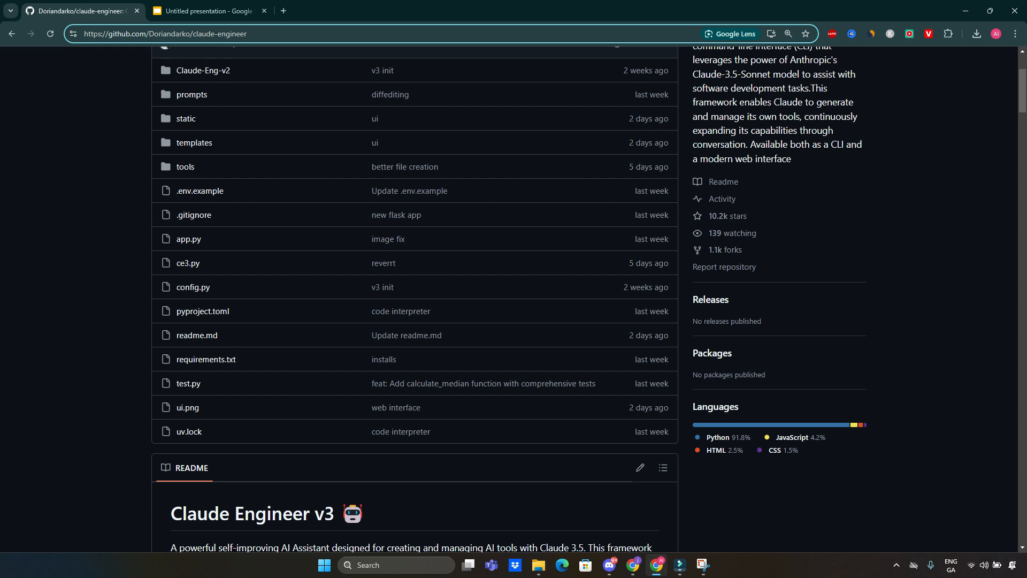
scroll("down", 3)
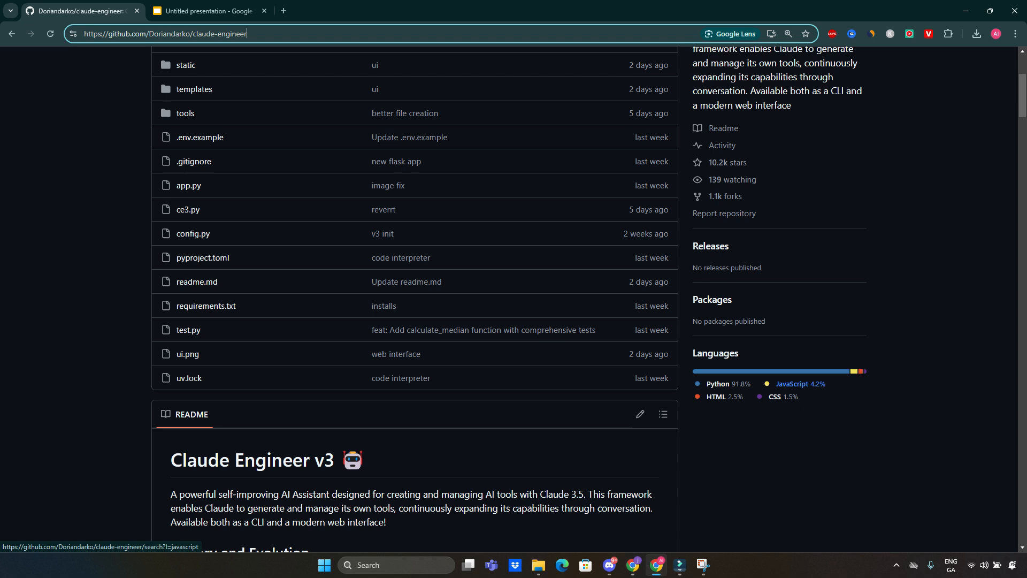
scroll("down", 3)
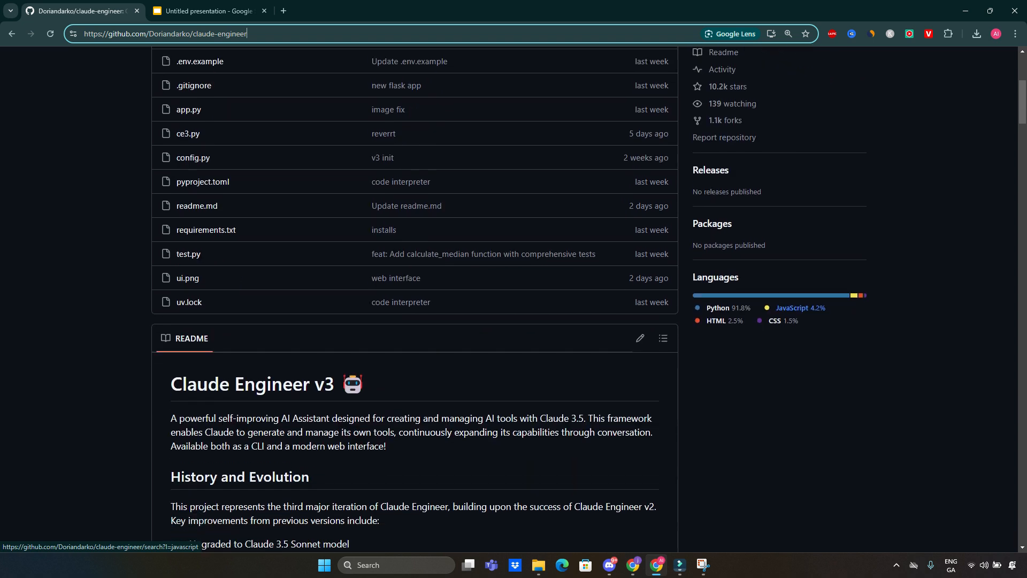
scroll("down", 3)
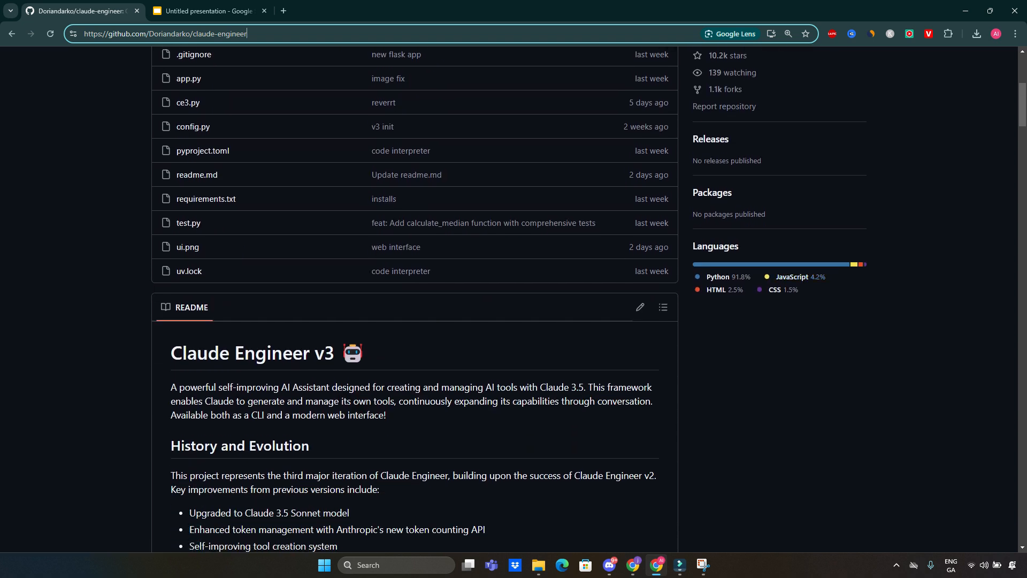
scroll("down", 3)
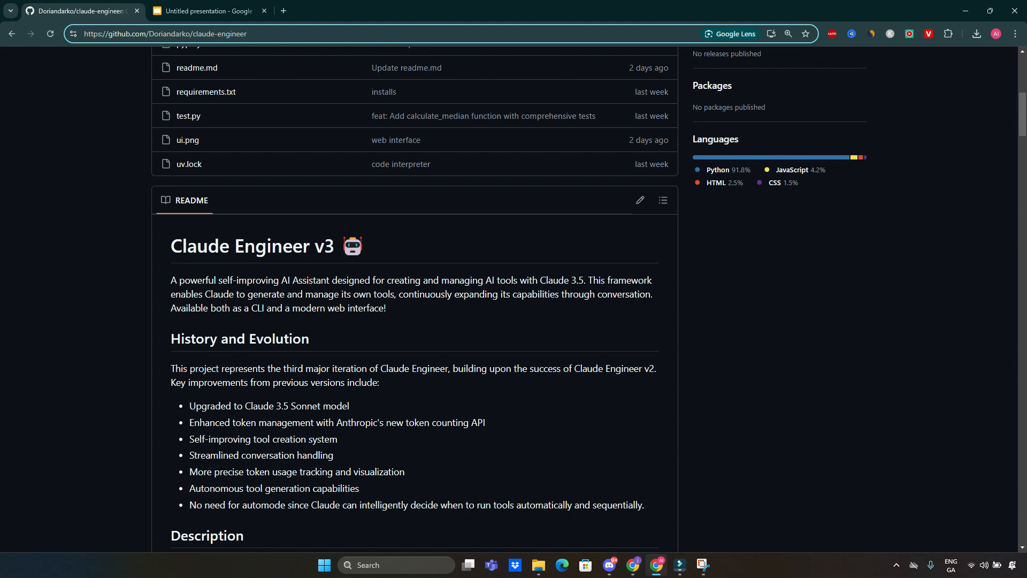
scroll("down", 3)
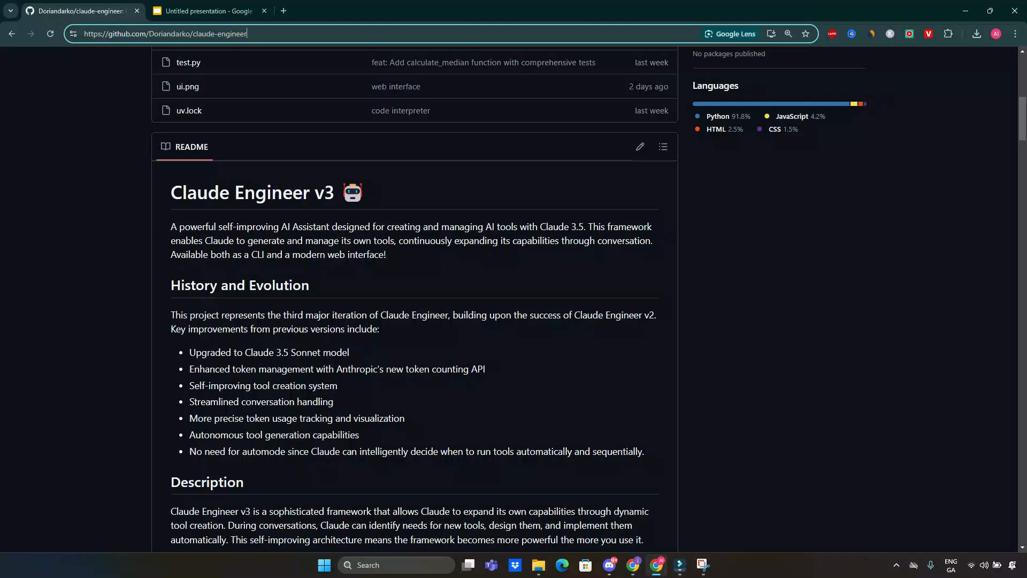
scroll("down", 3)
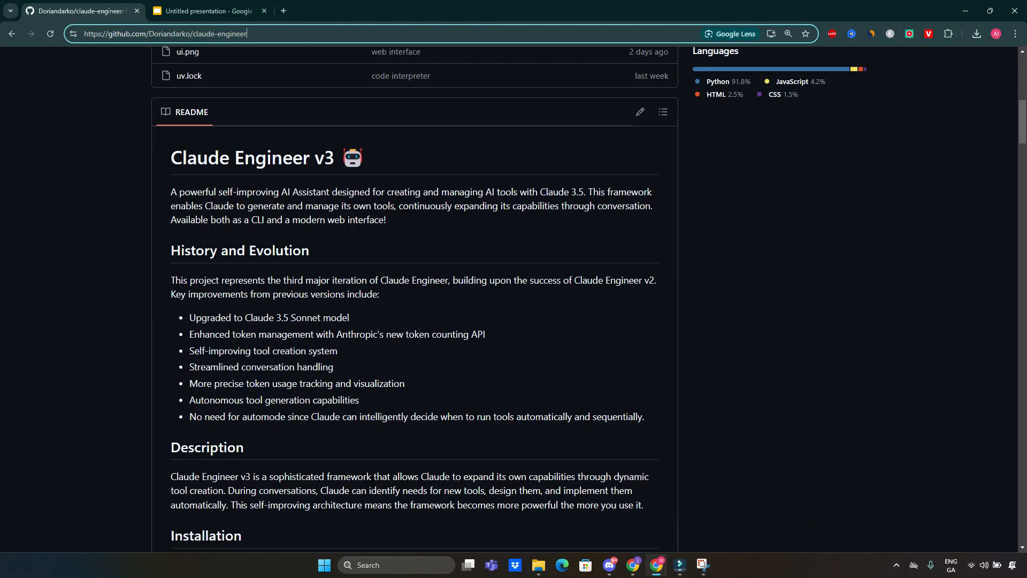
scroll("down", 3)
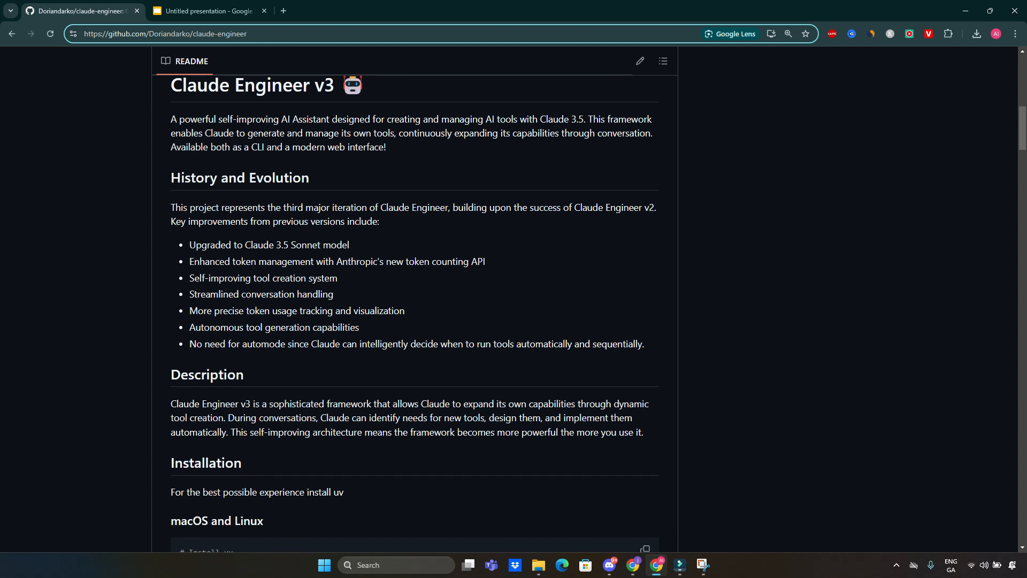
Step: Scroll to the Installation section's macOS/Linux and Windows uv, clone and run commands
scroll("down", 3)
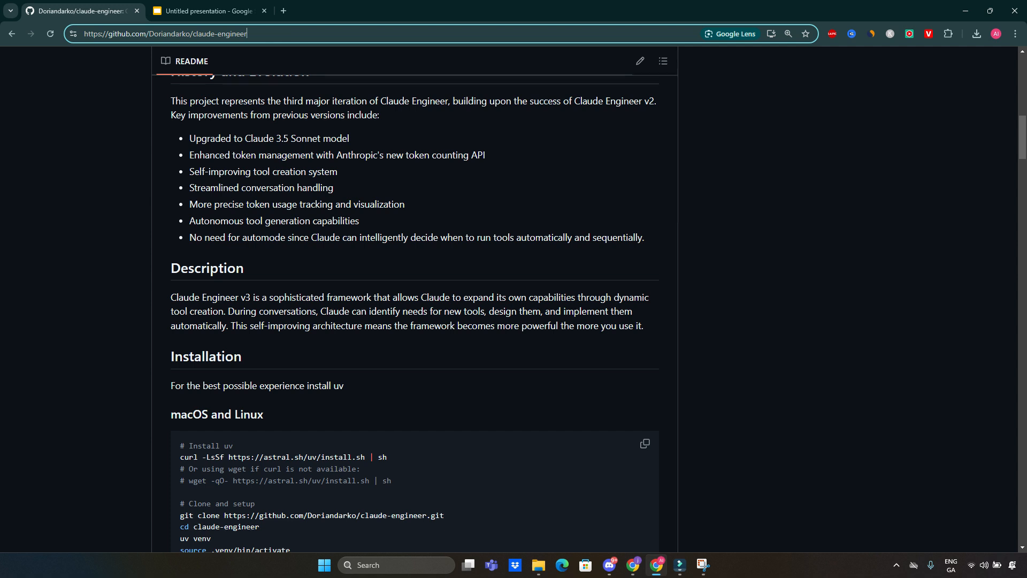
scroll("down", 3)
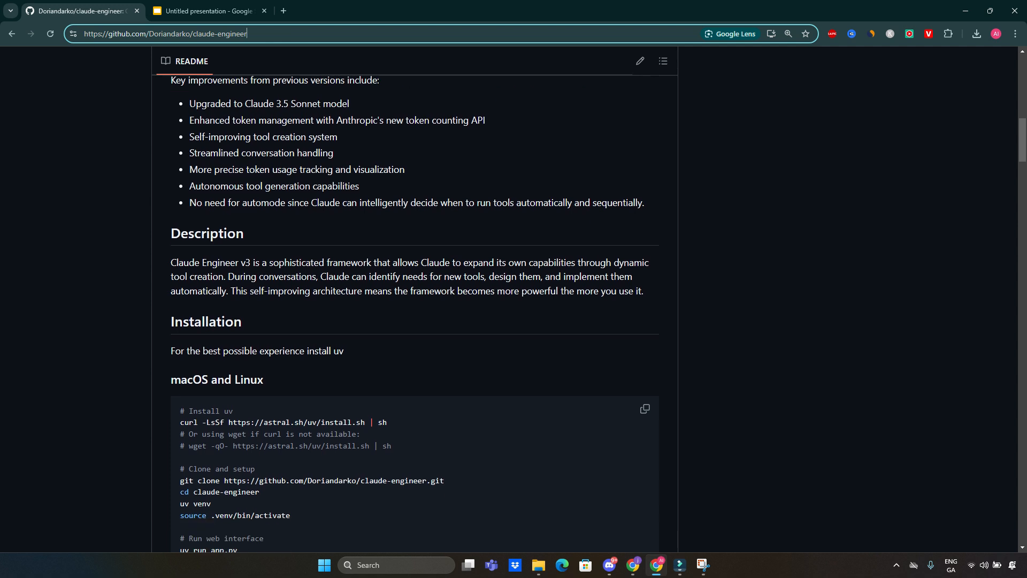
scroll("down", 3)
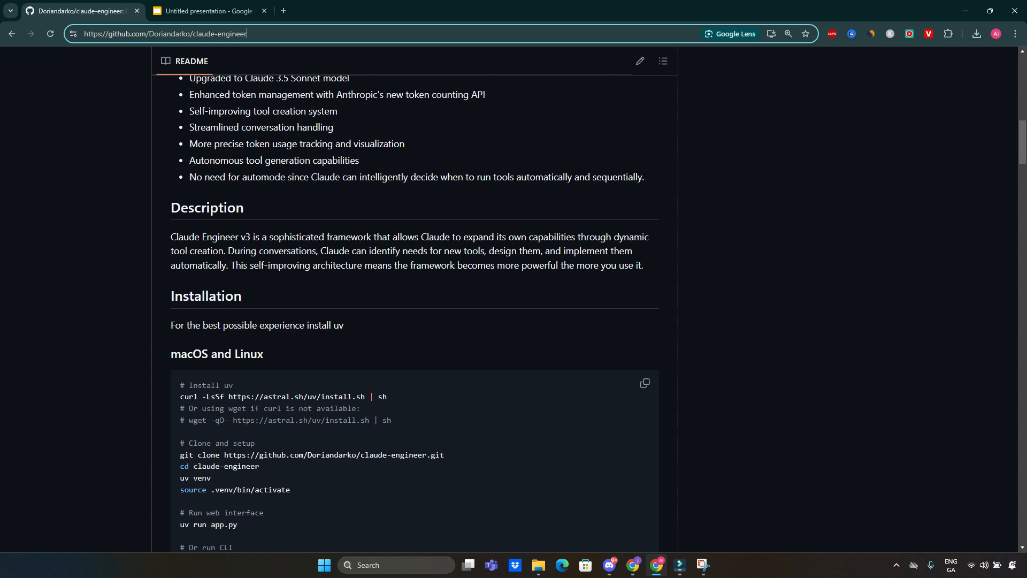
scroll("down", 3)
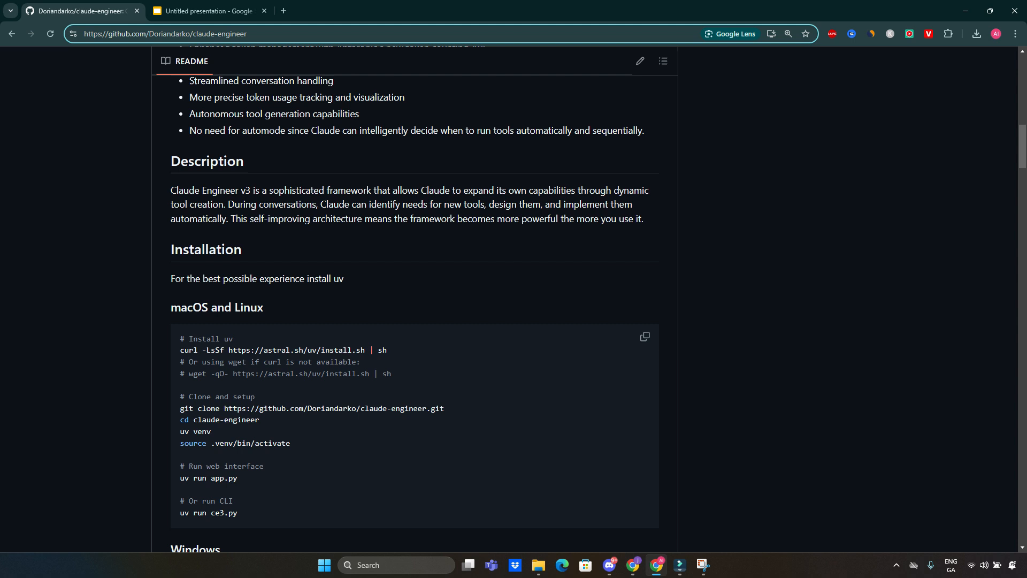
scroll("down", 3)
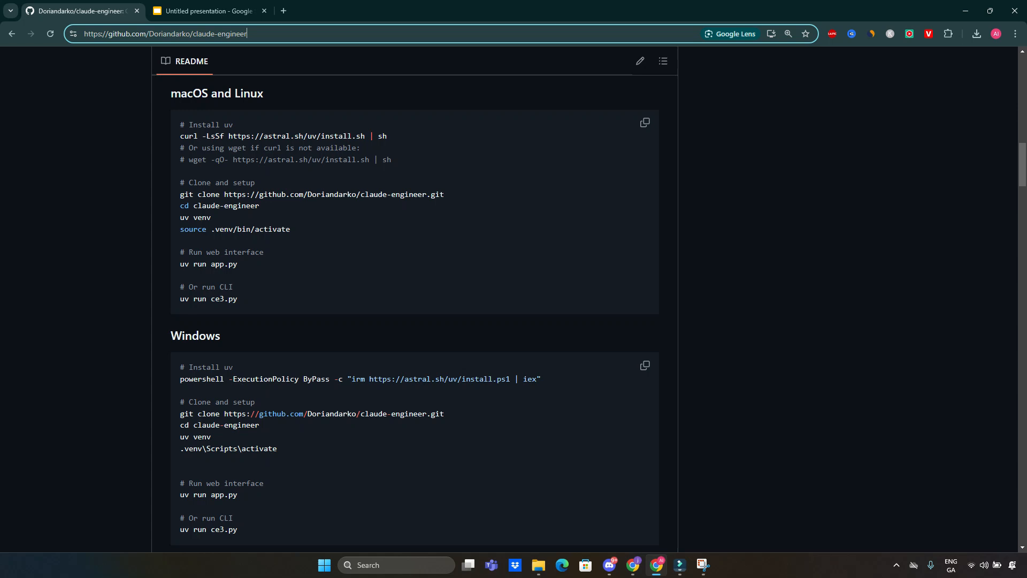
Step: Scroll past the Windows commands to the Interface Options and Web Interface feature list
scroll("down", 3)
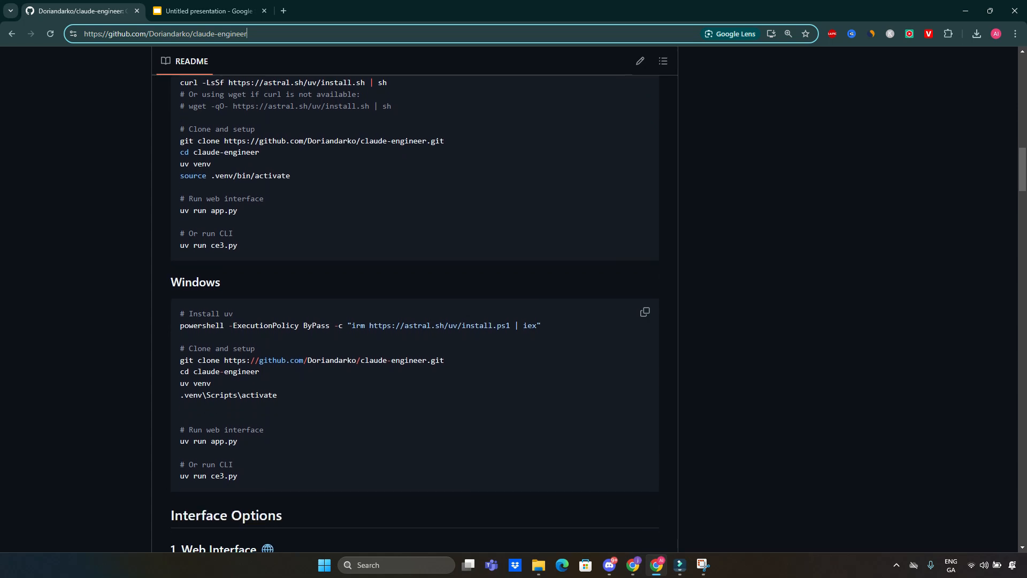
scroll("down", 3)
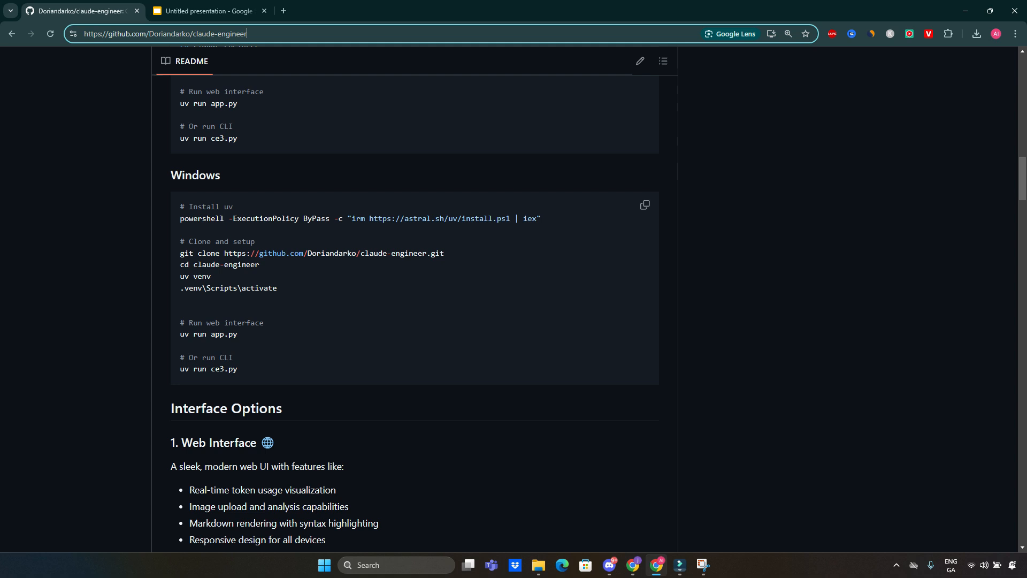